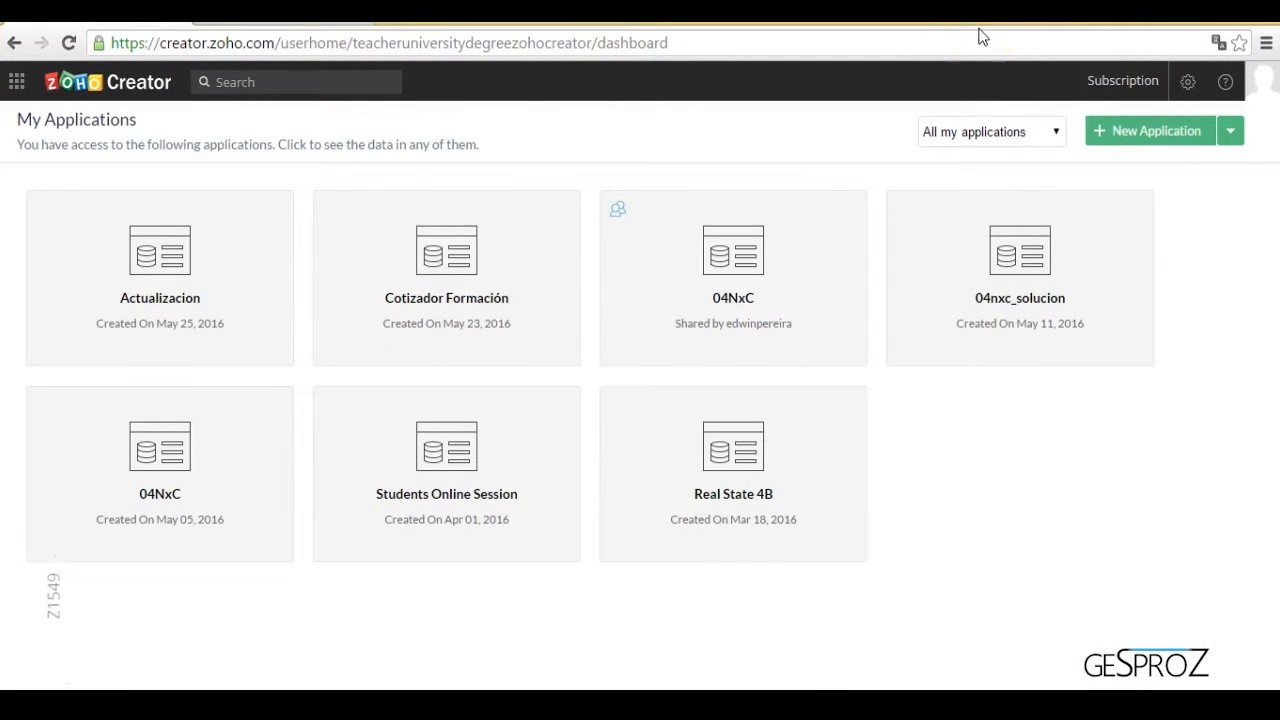
Create a blank application from scratch named 'APIs'.
left_click(1147, 130)
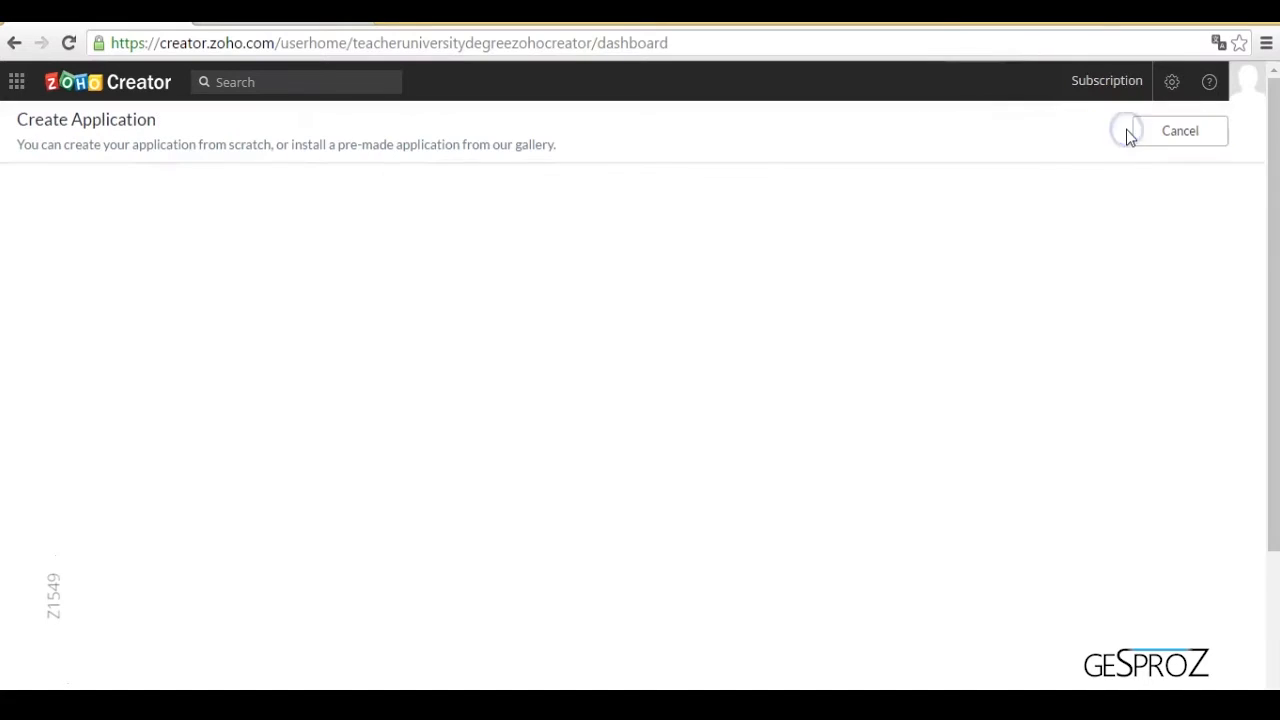
left_click(159, 260)
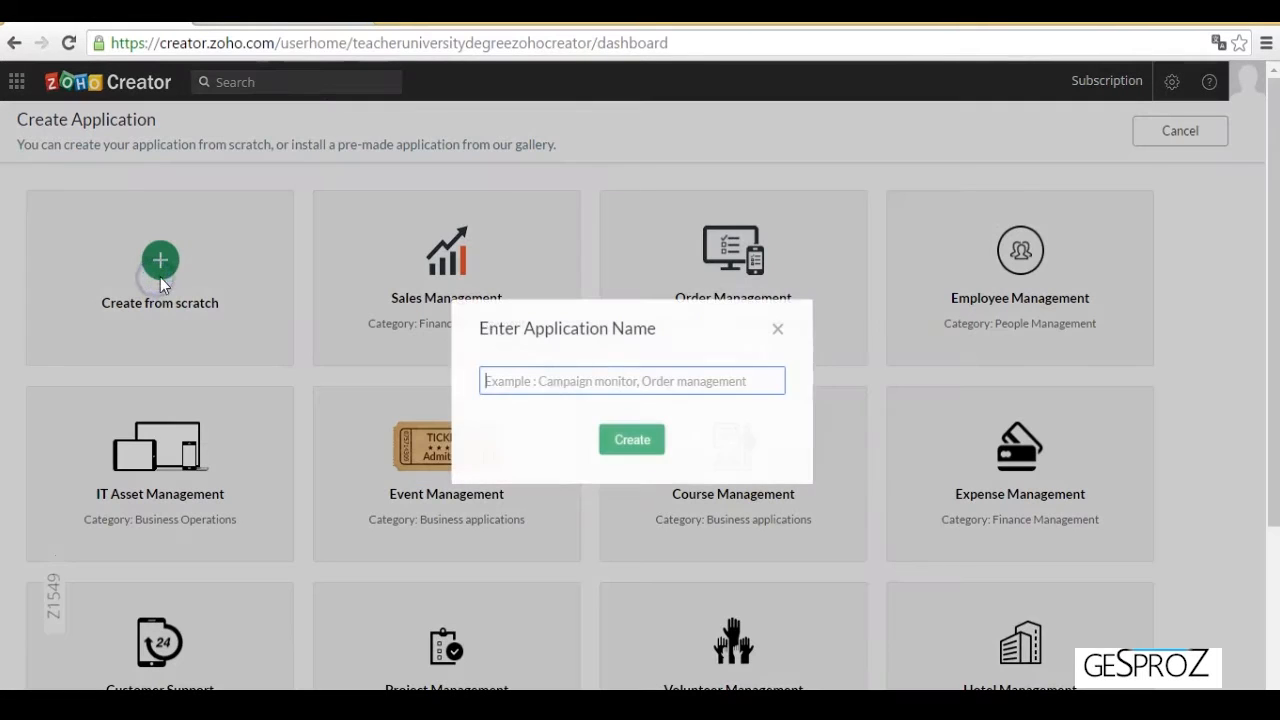
type("A")
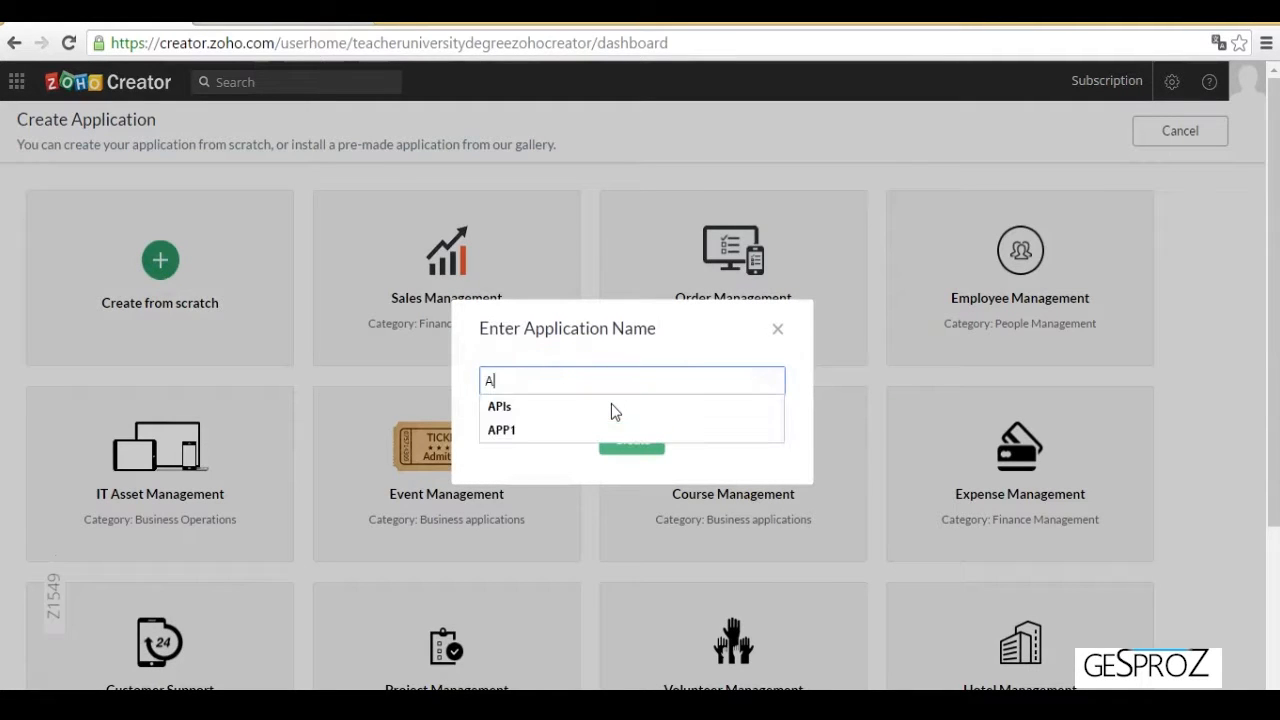
left_click(499, 406)
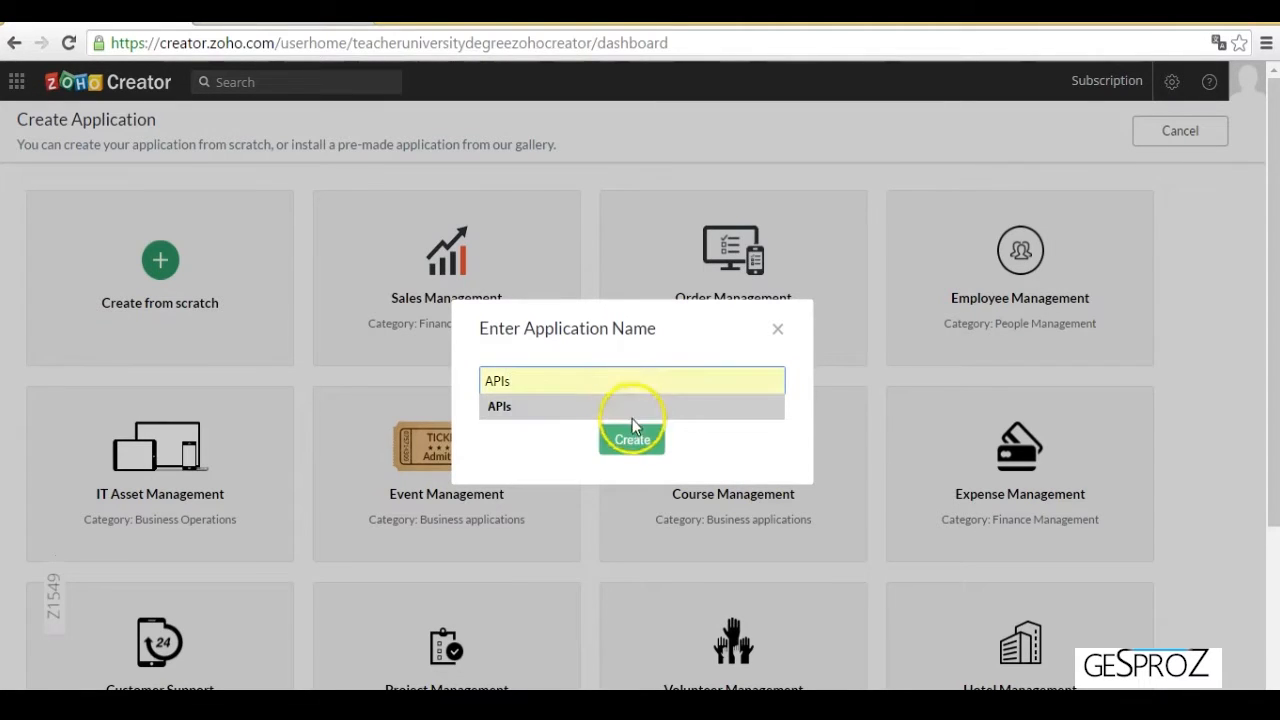
left_click(631, 440)
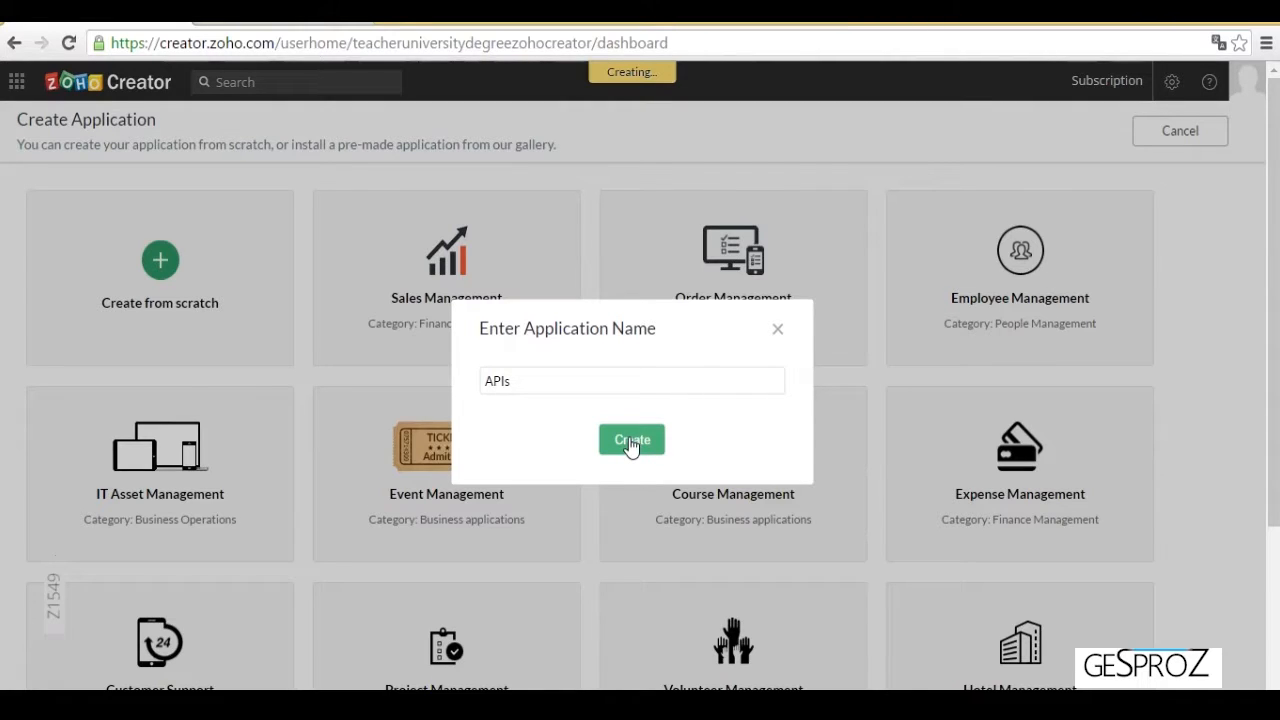
mouse_move(631, 440)
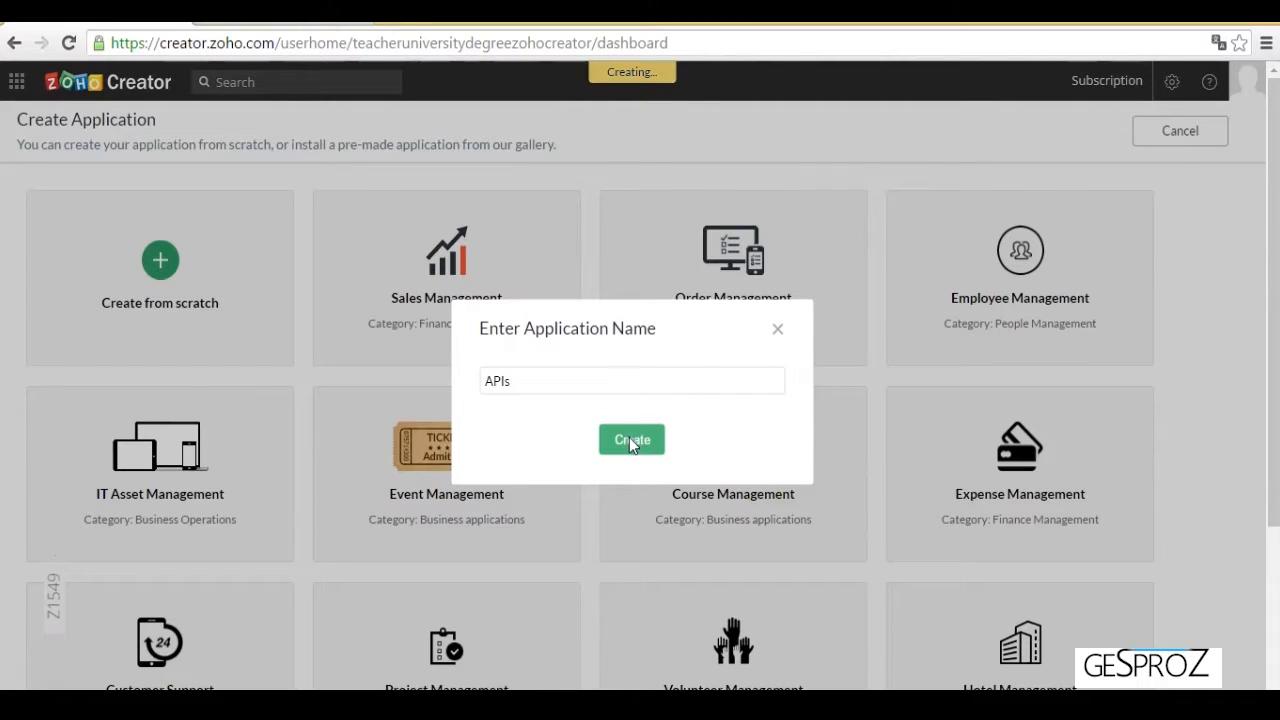
left_click(631, 440)
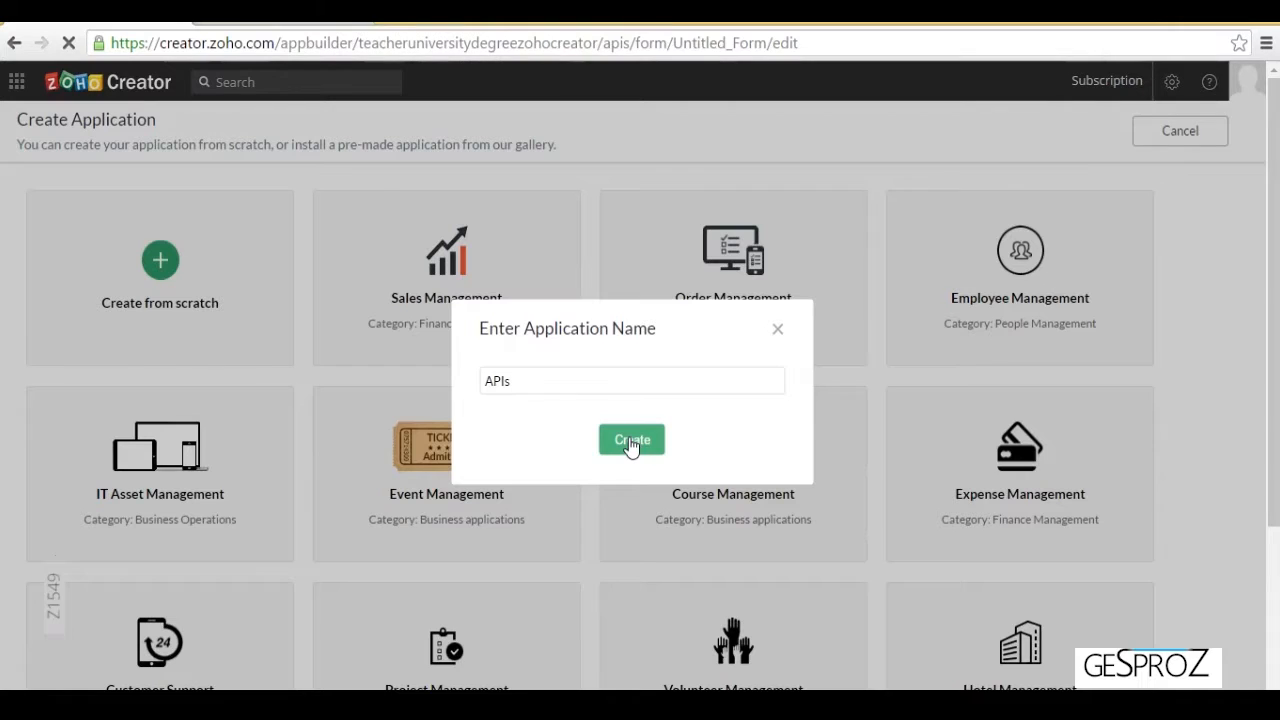
Wait for the APIs form builder to load with the empty Untitled Form.
left_click(631, 440)
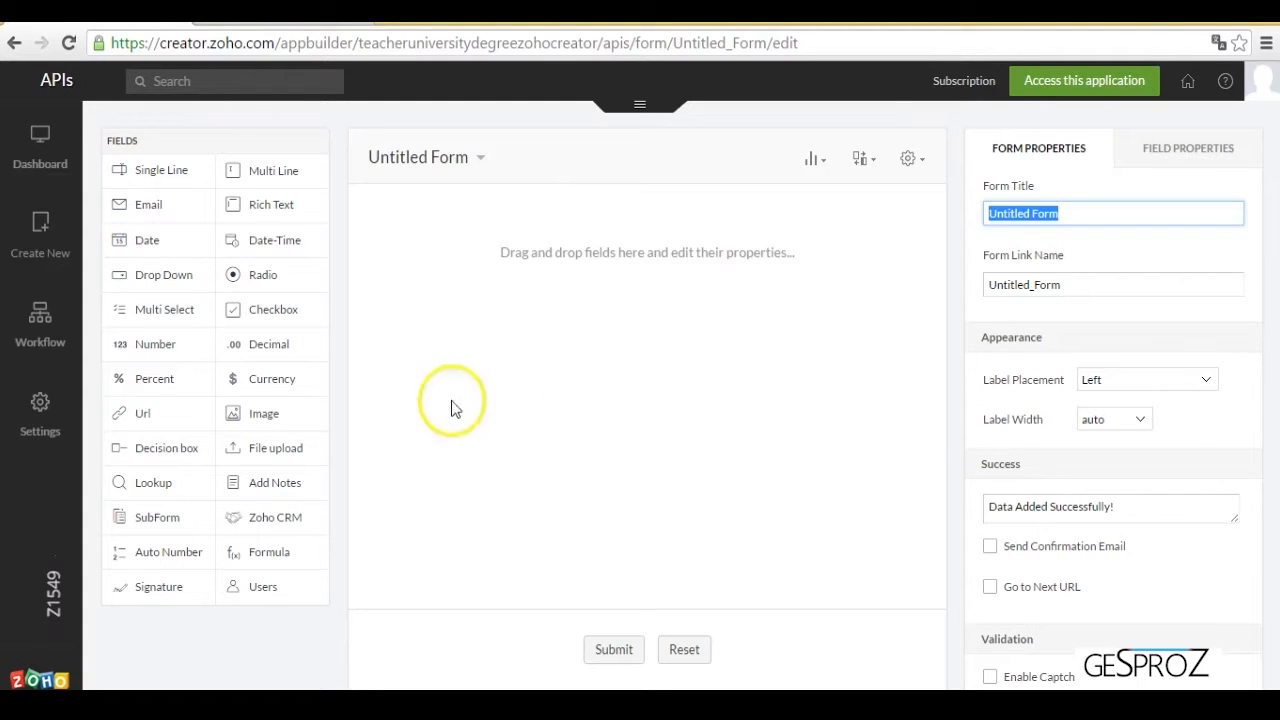
mouse_move(40, 315)
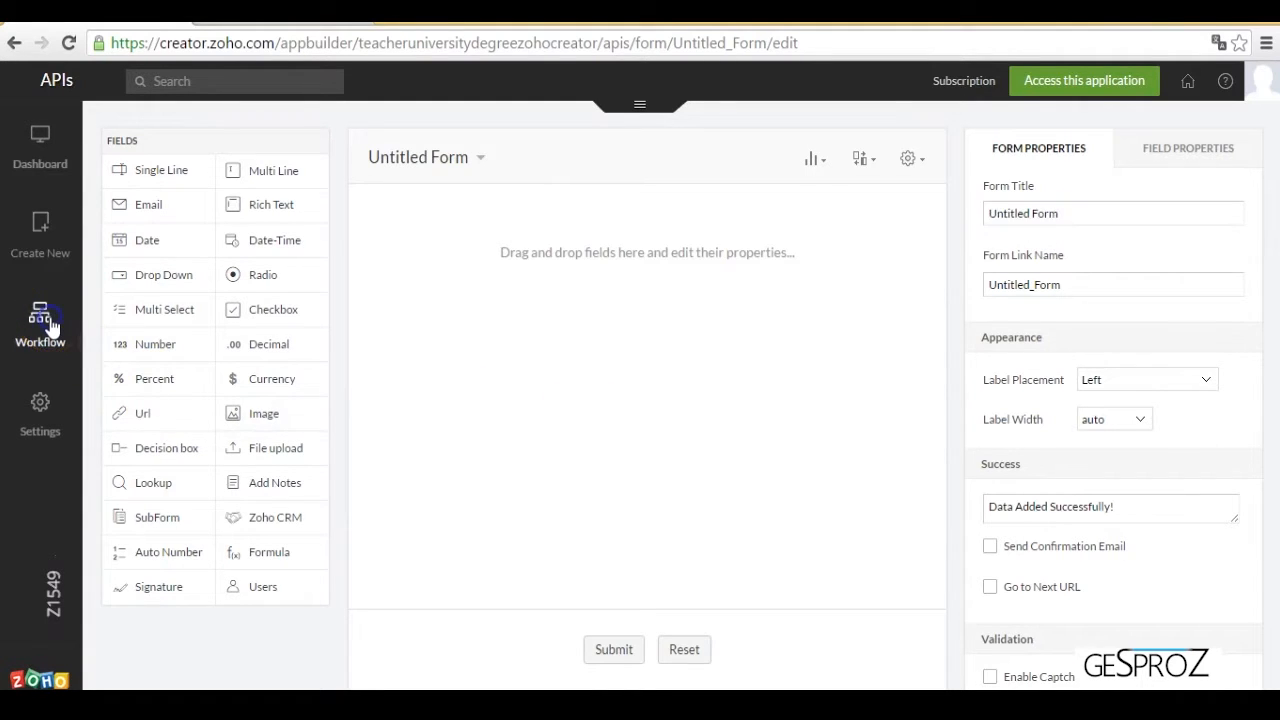
Open the Workflow section from the sidebar and switch to Functions.
left_click(40, 320)
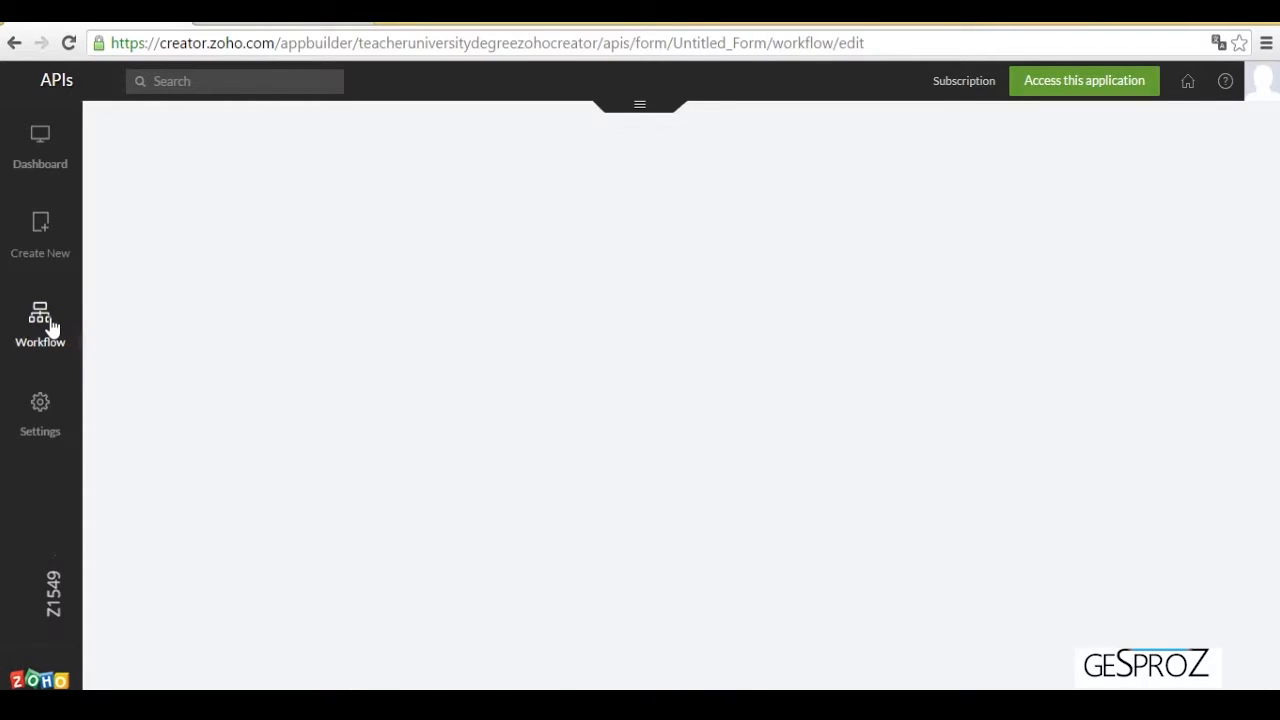
left_click(40, 320)
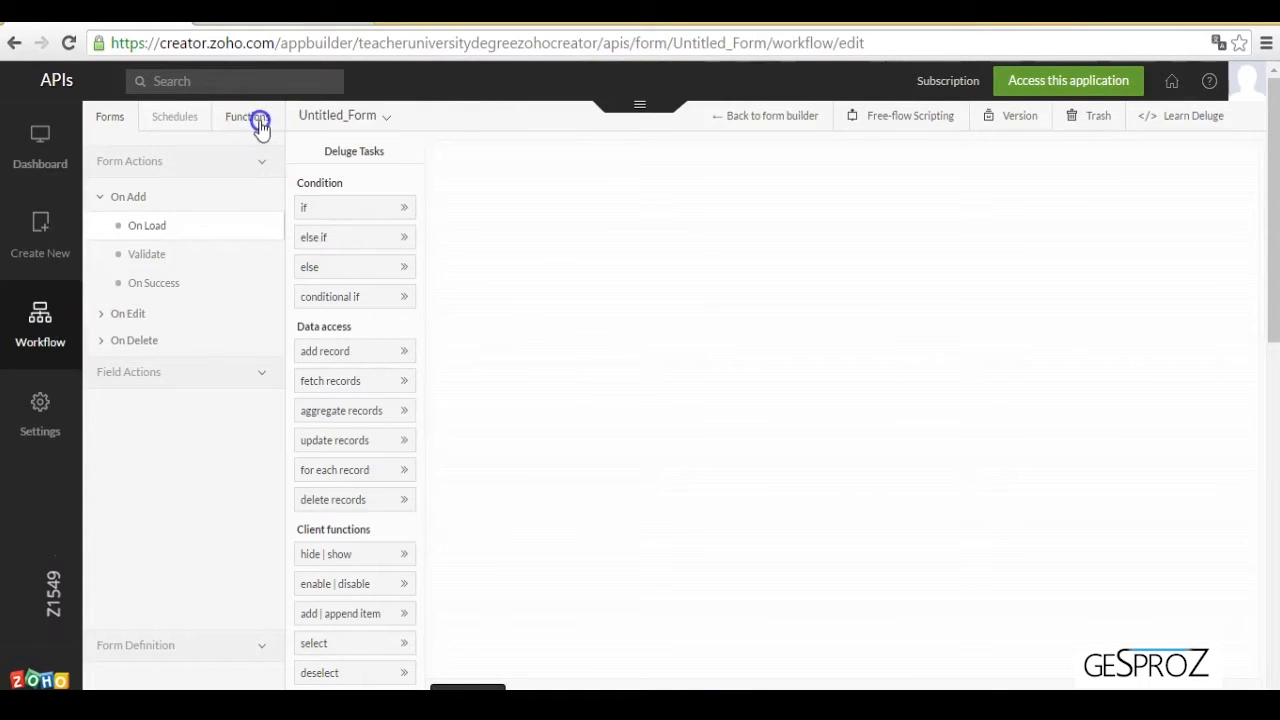
left_click(245, 116)
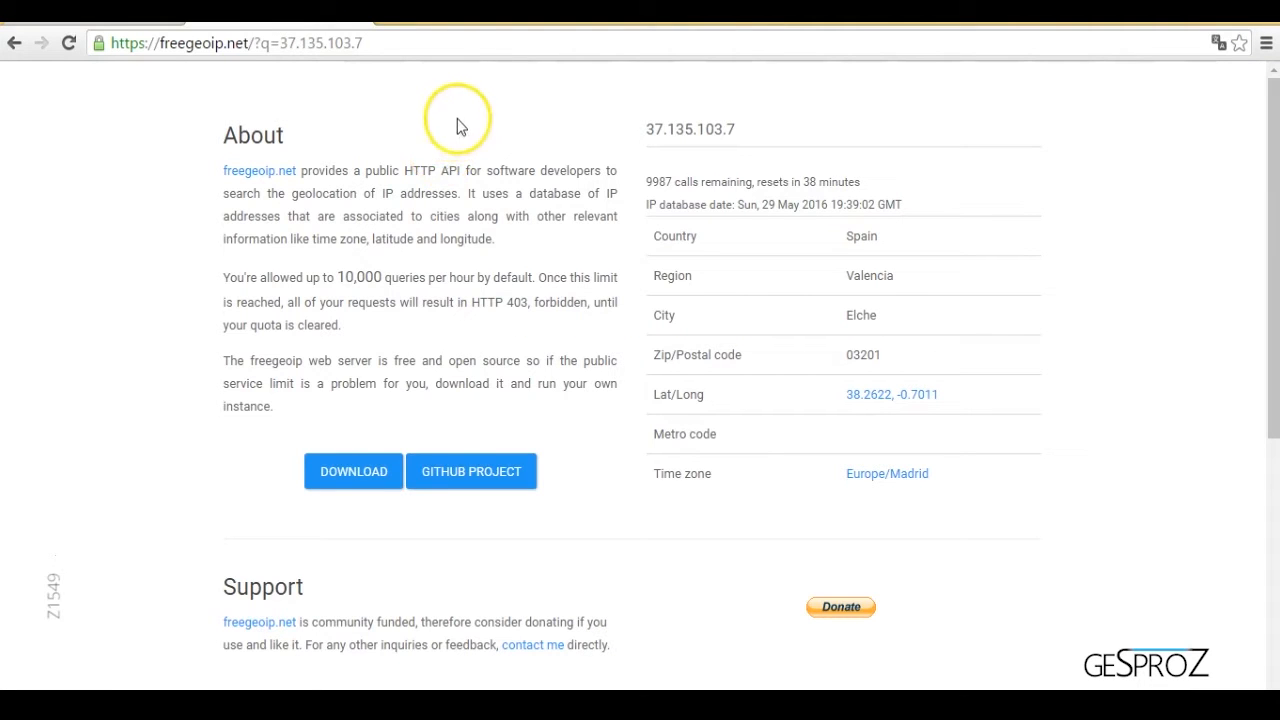
mouse_move(452, 104)
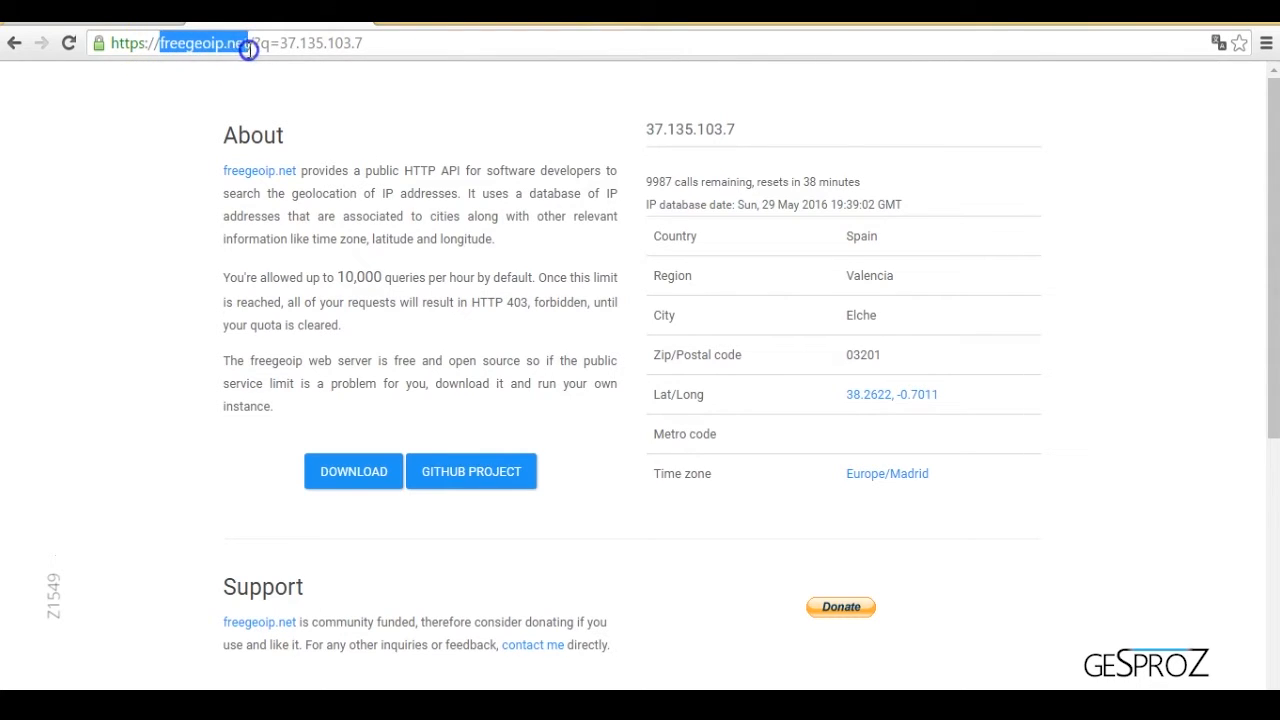
mouse_move(590, 105)
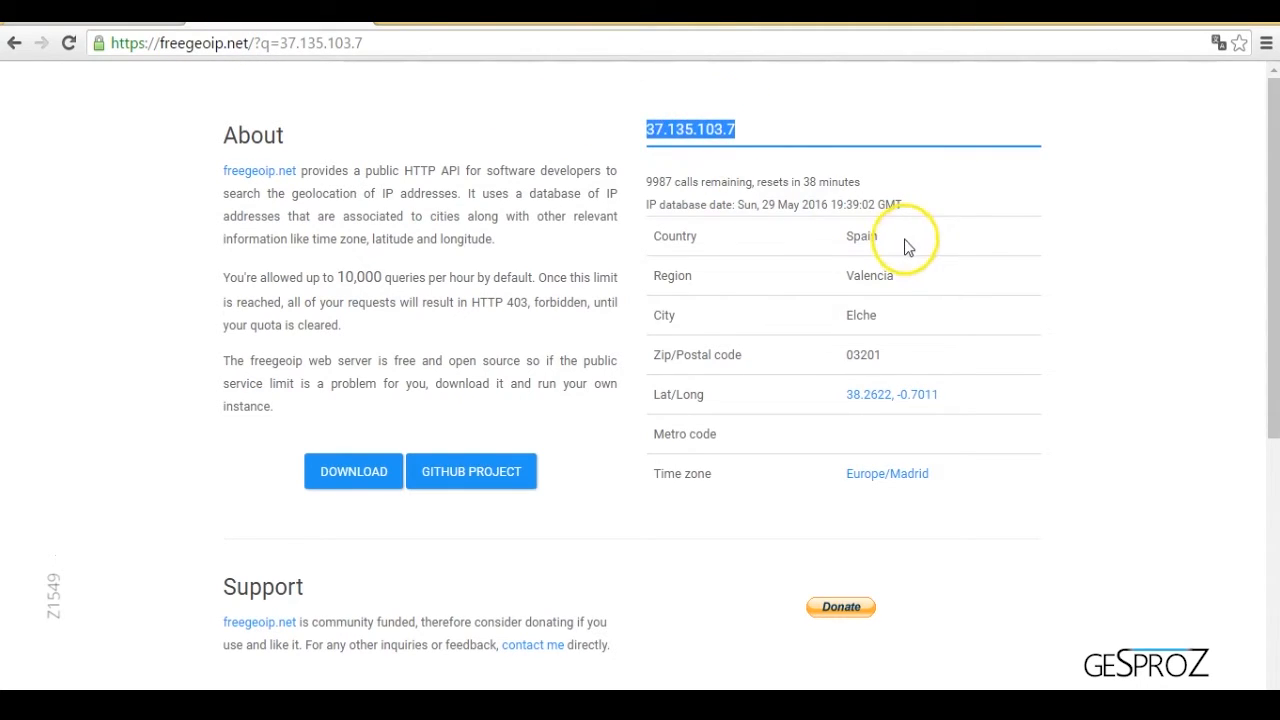
double_click(861, 236)
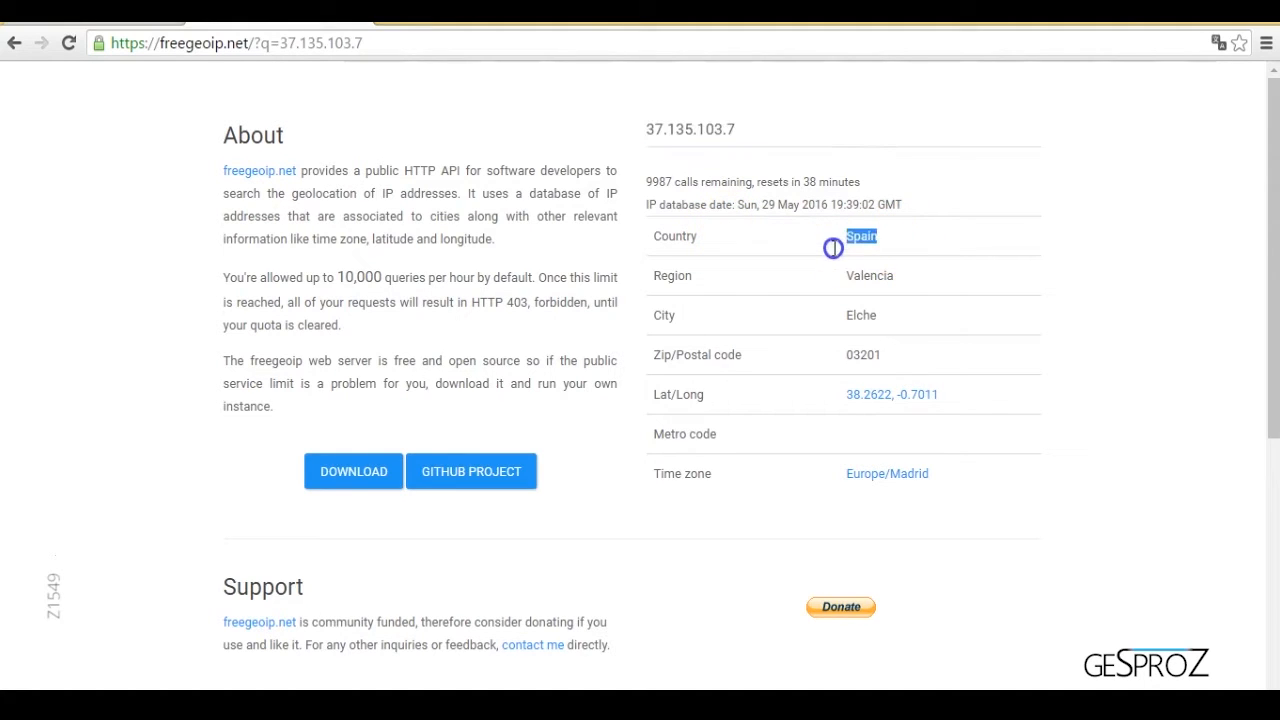
double_click(869, 275)
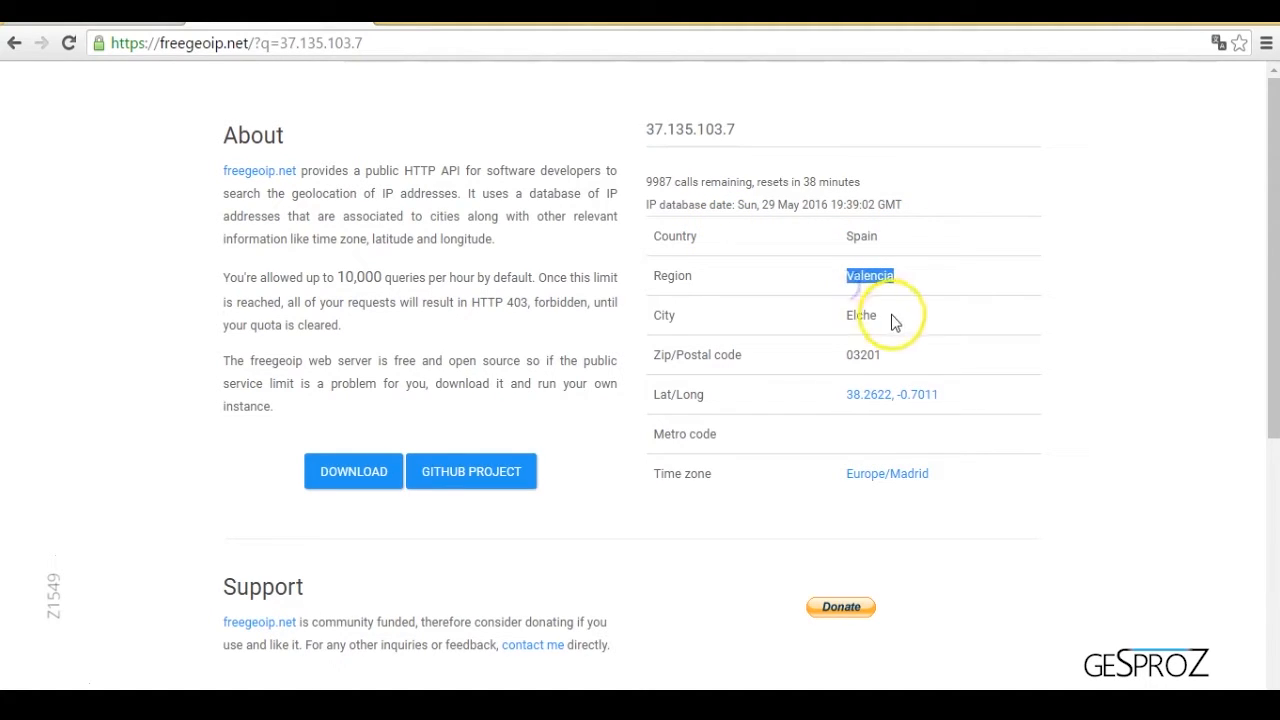
double_click(860, 315)
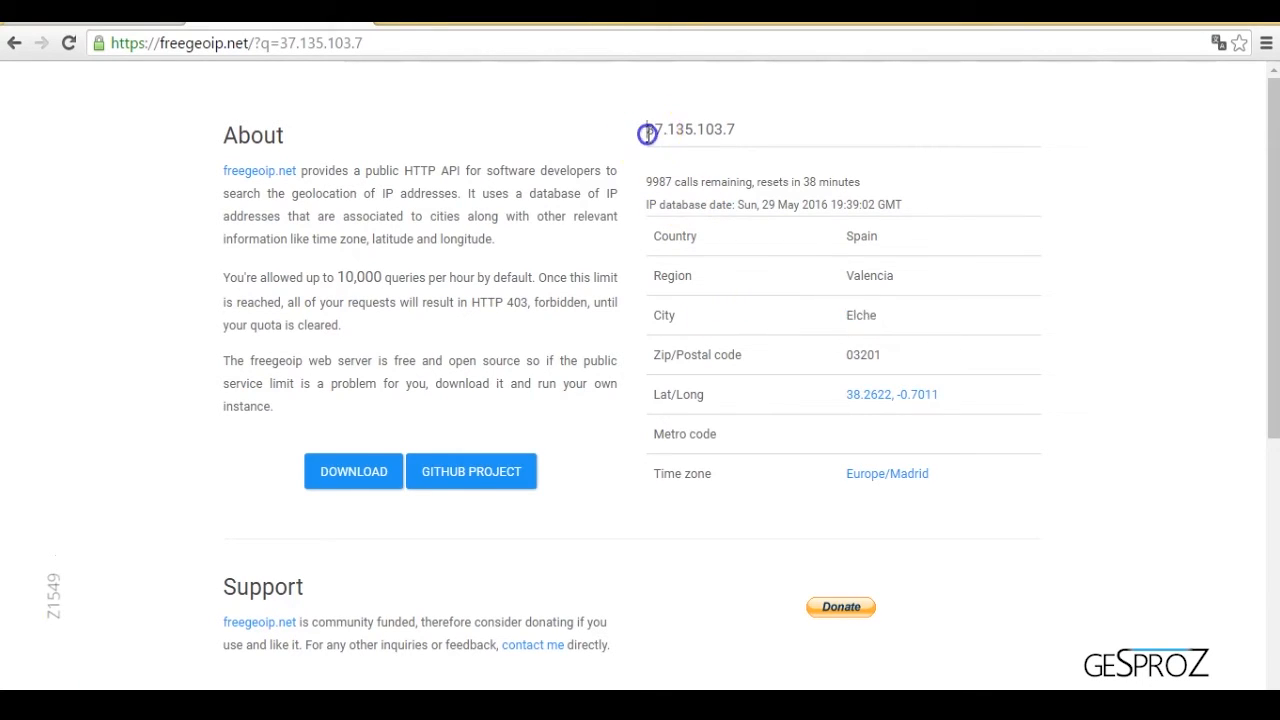
triple_click(689, 129)
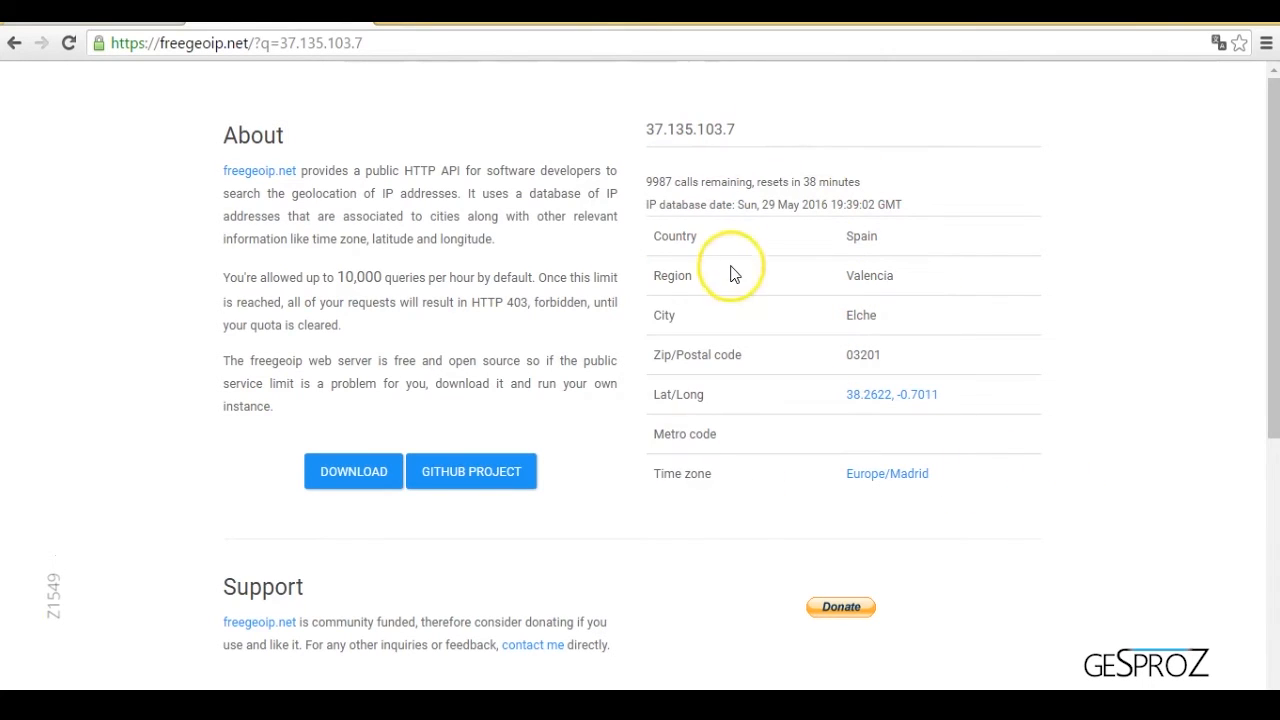
mouse_move(415, 190)
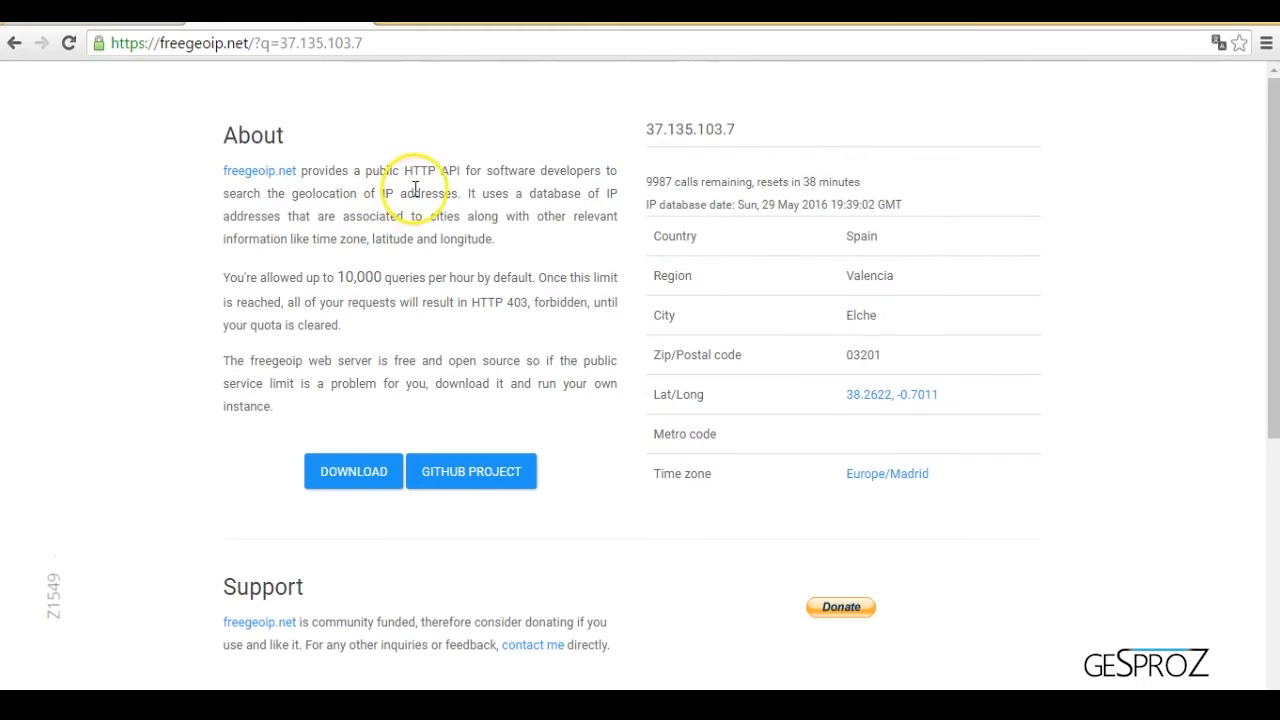
Scroll to freegeoip.net's API schema and CSV, XML, JSON examples, highlighting a description word.
scroll("down", 3)
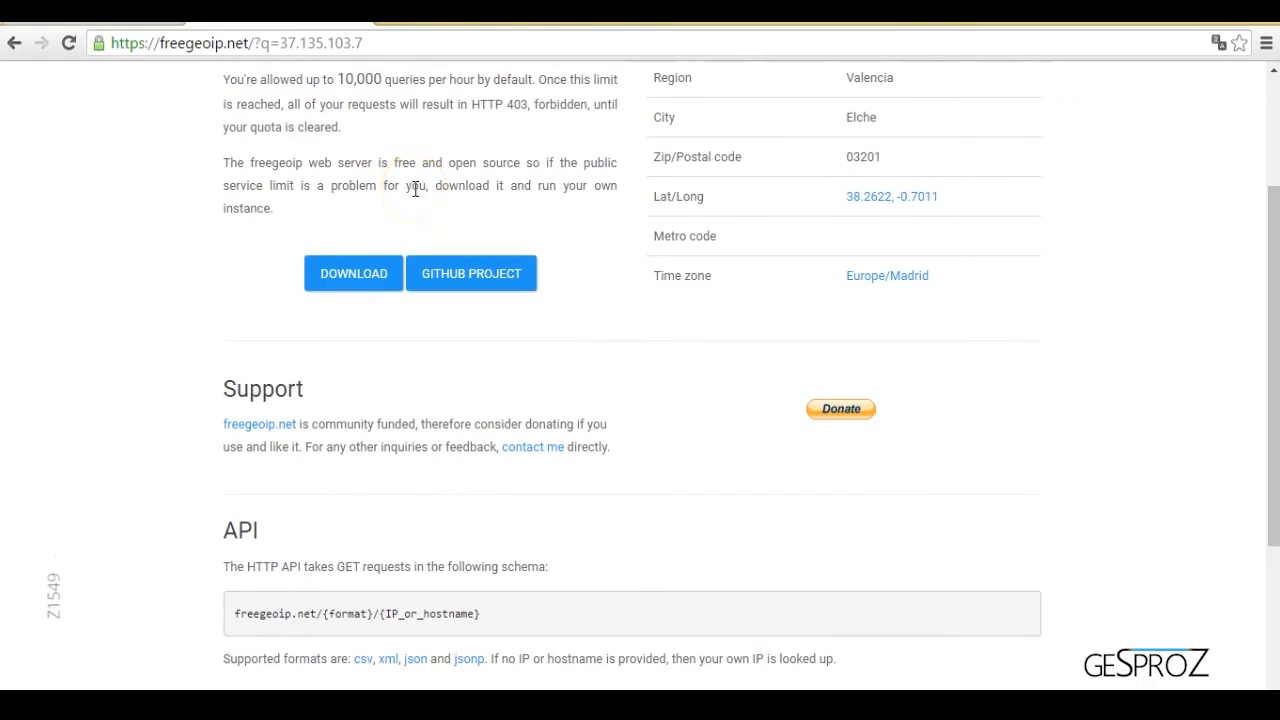
scroll("down", 3)
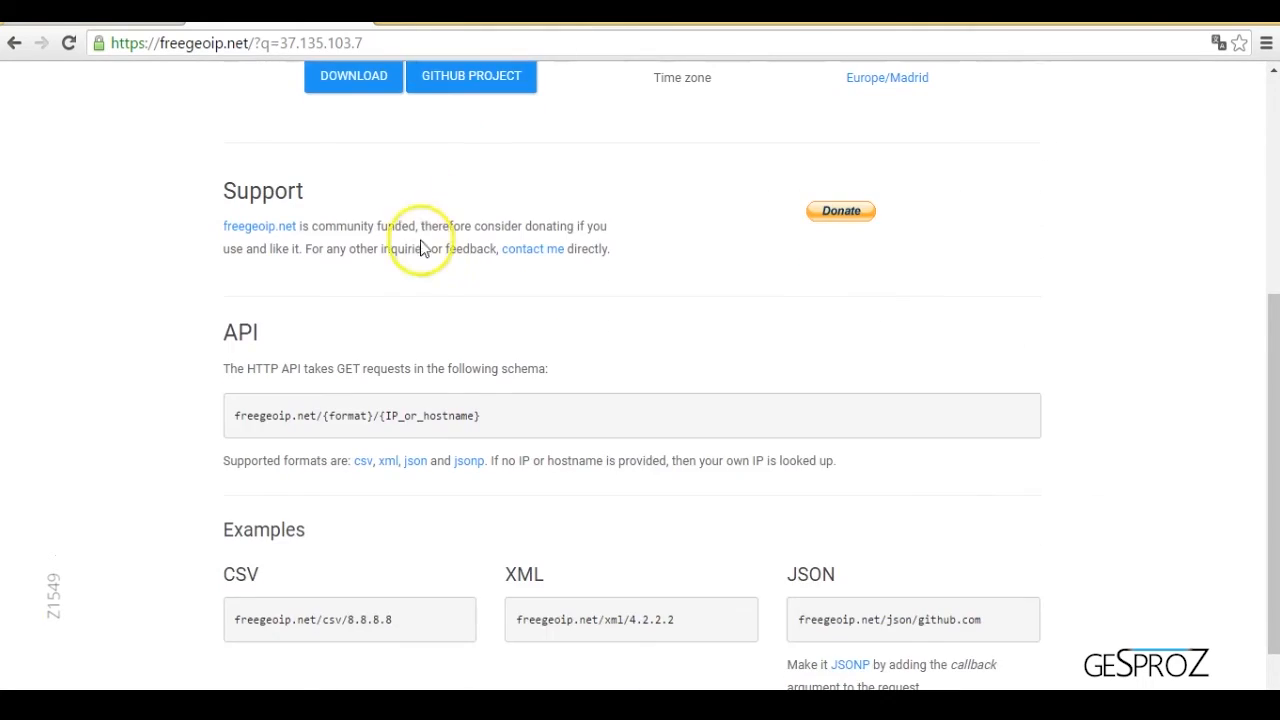
scroll("down", 3)
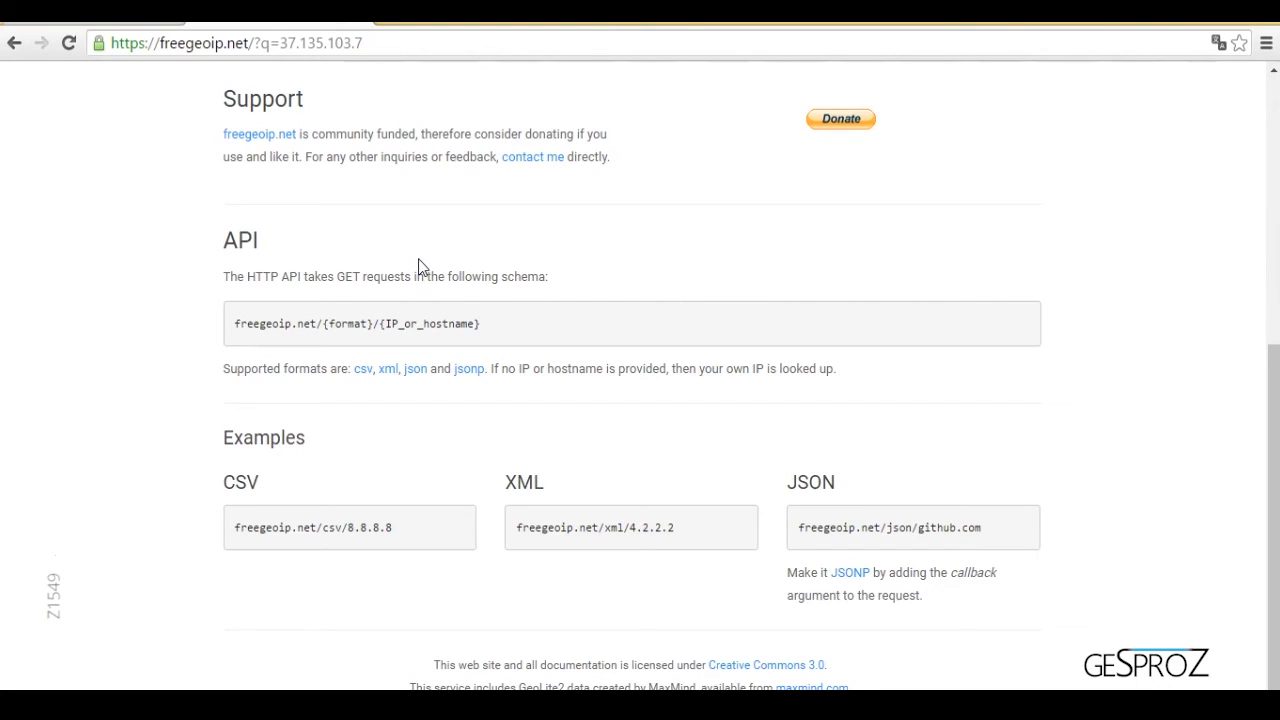
mouse_move(253, 270)
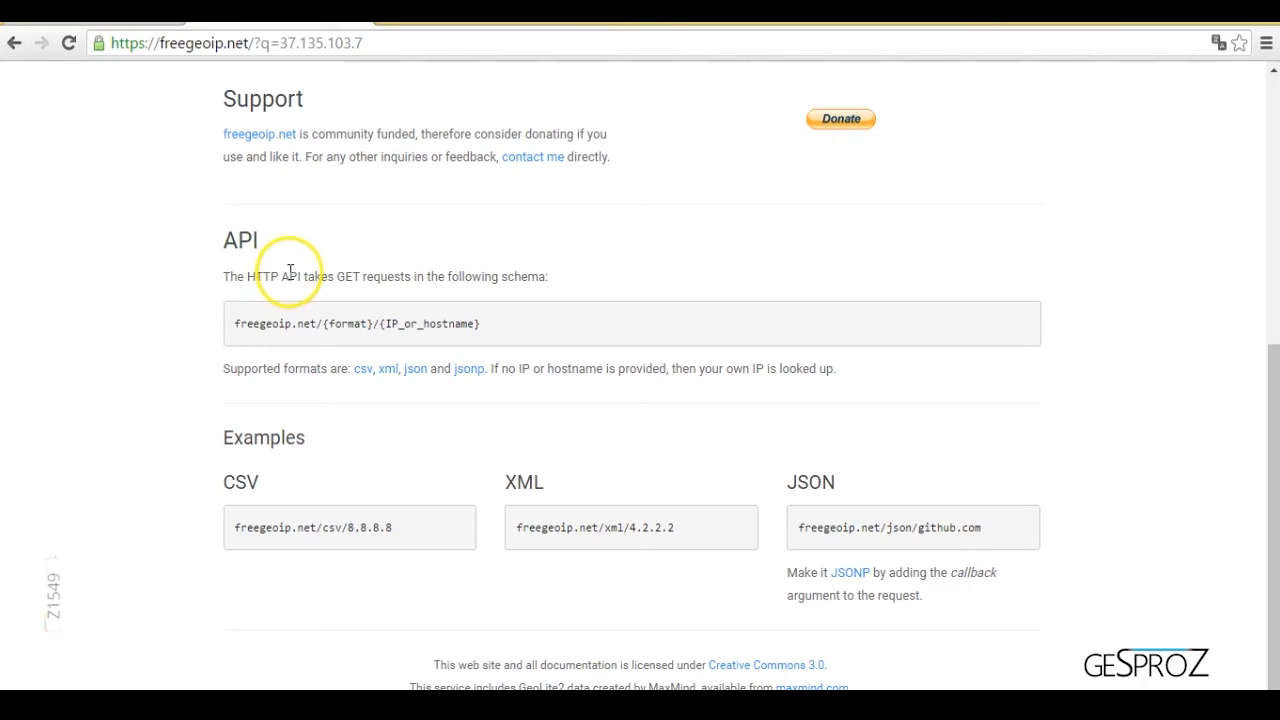
double_click(348, 276)
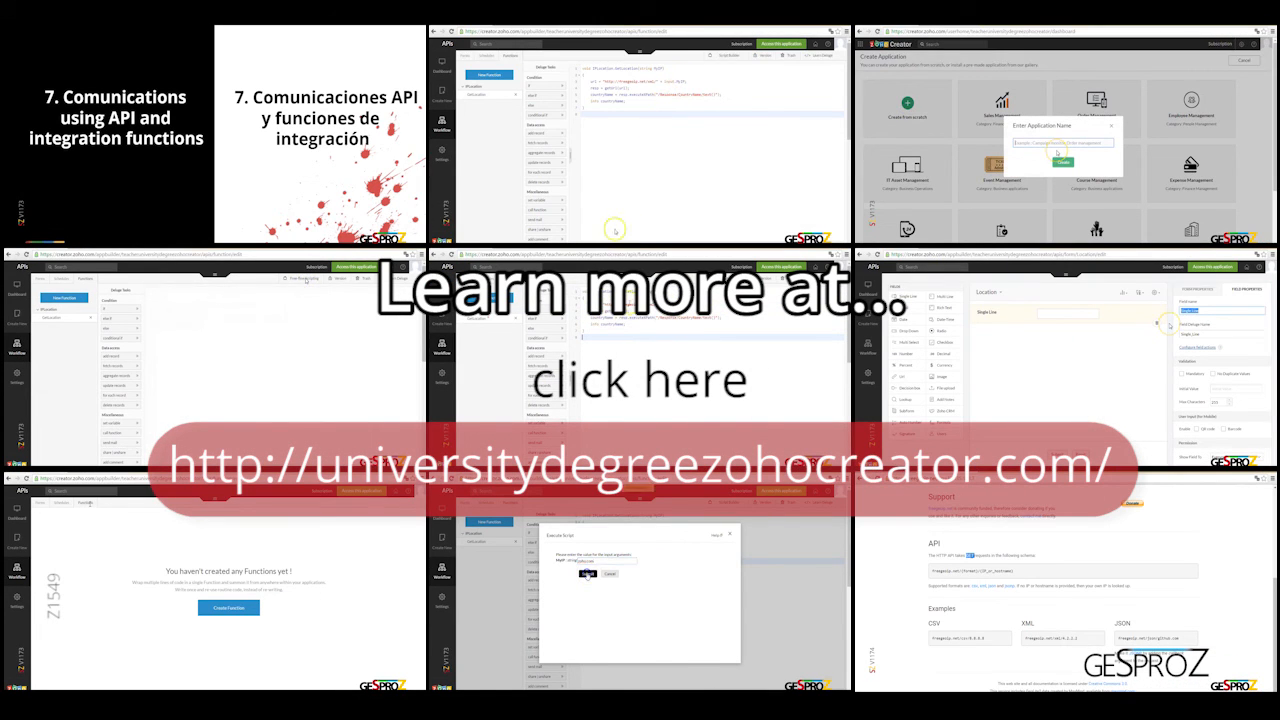
left_click(588, 573)
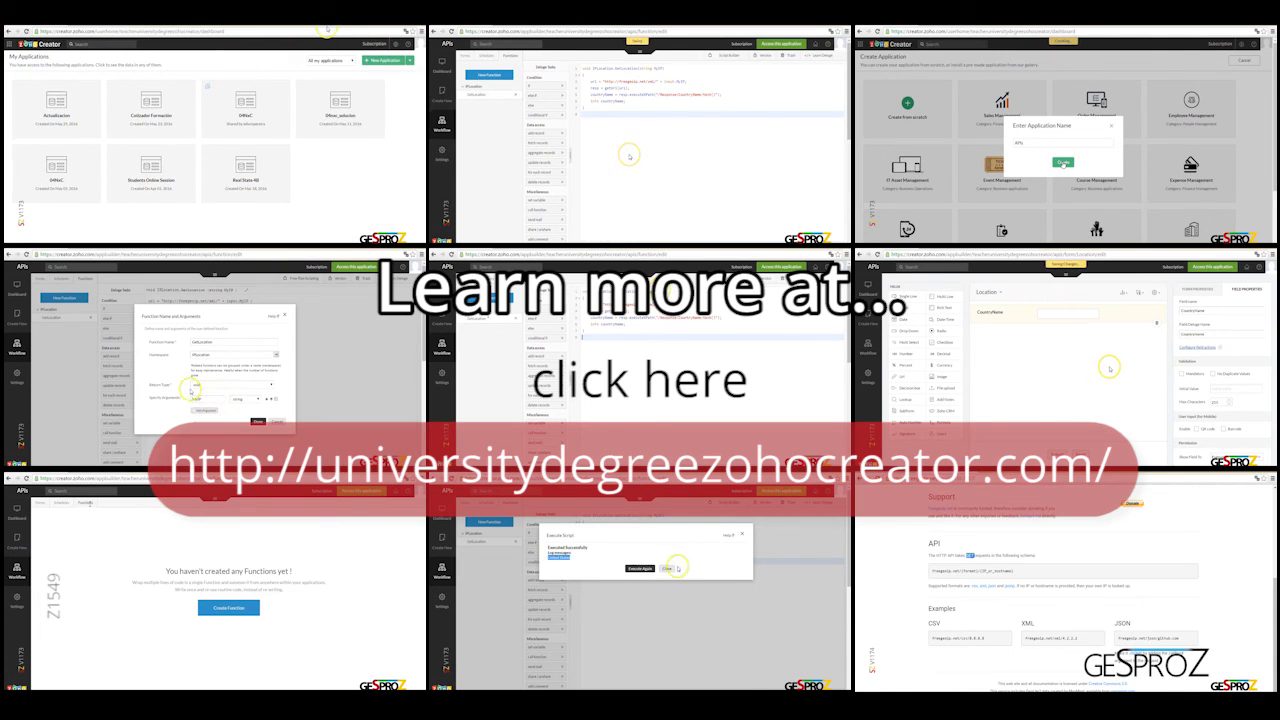
left_click(668, 568)
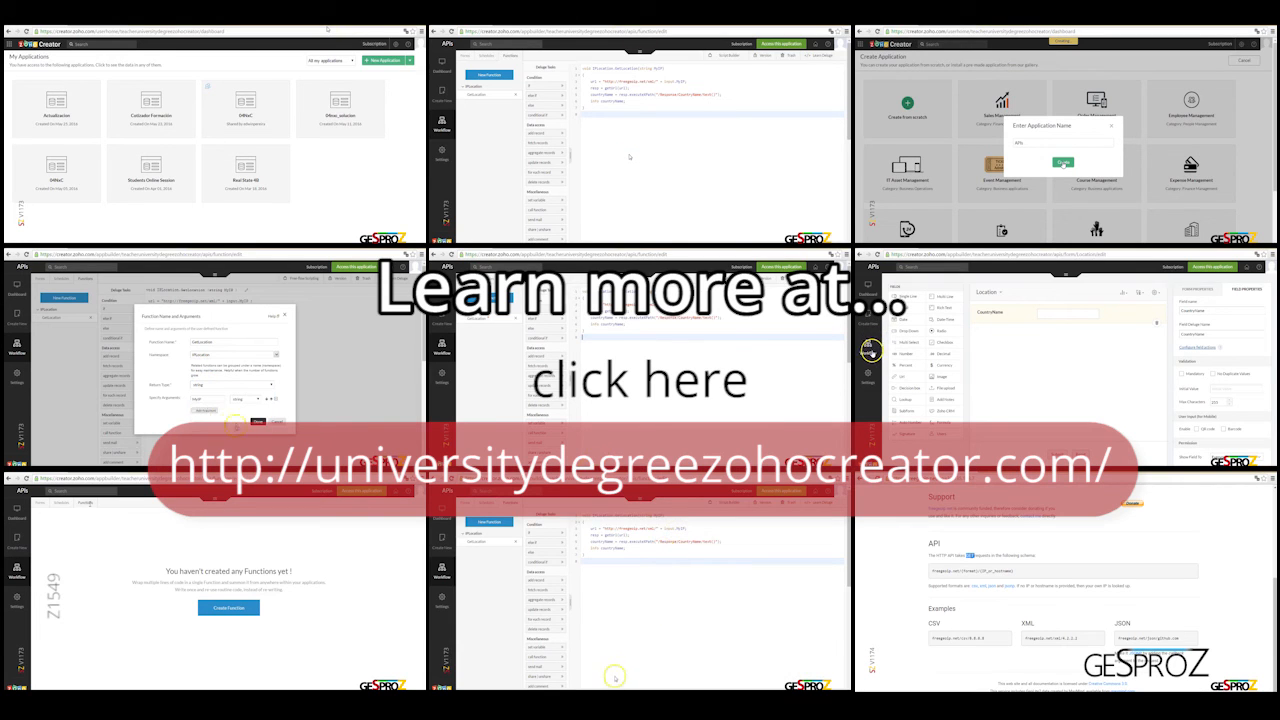